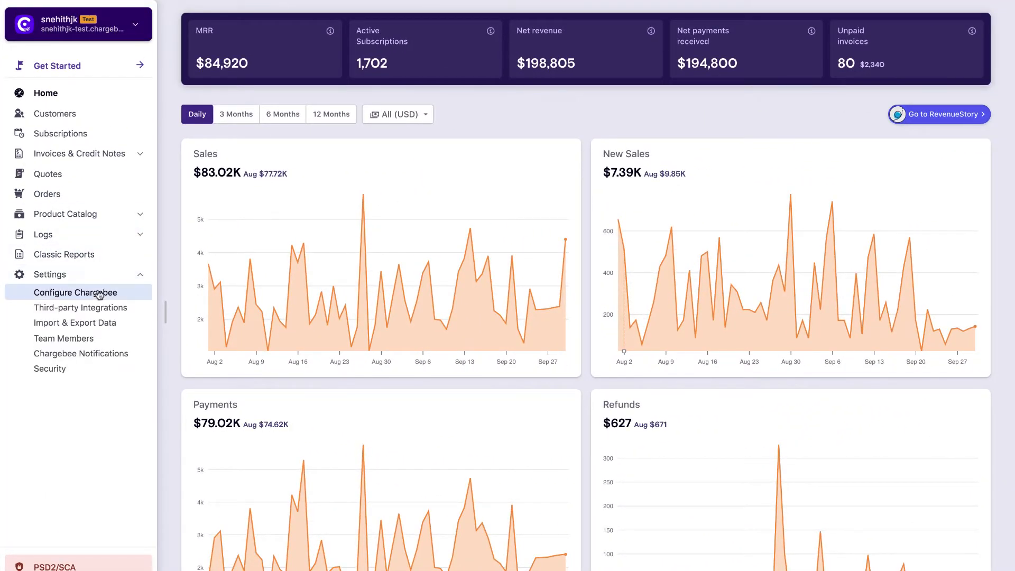
- Enable accounting fields for integration in Billing LogIQ with Xero as the accounting system
left_click(77, 292)
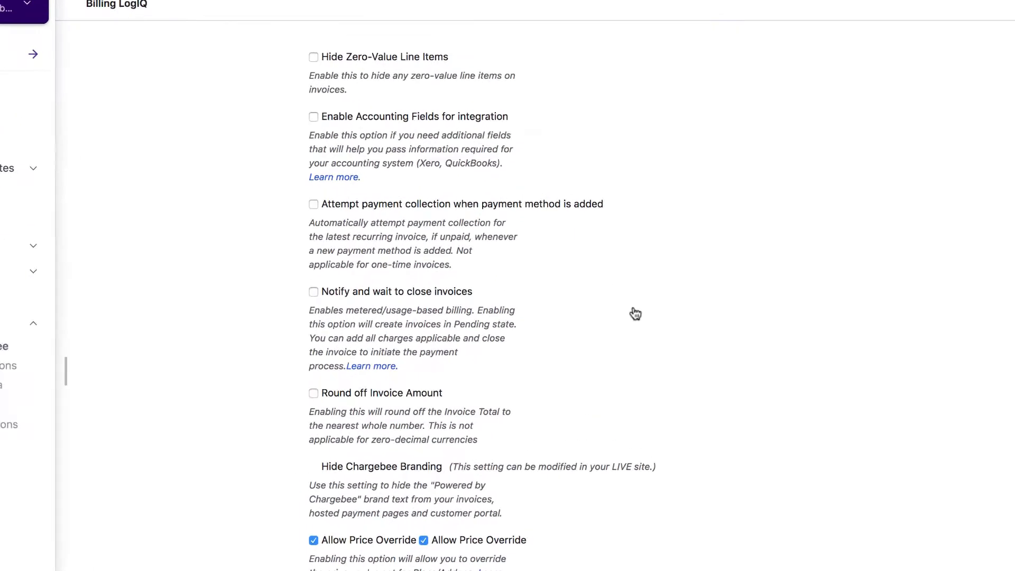
left_click(313, 116)
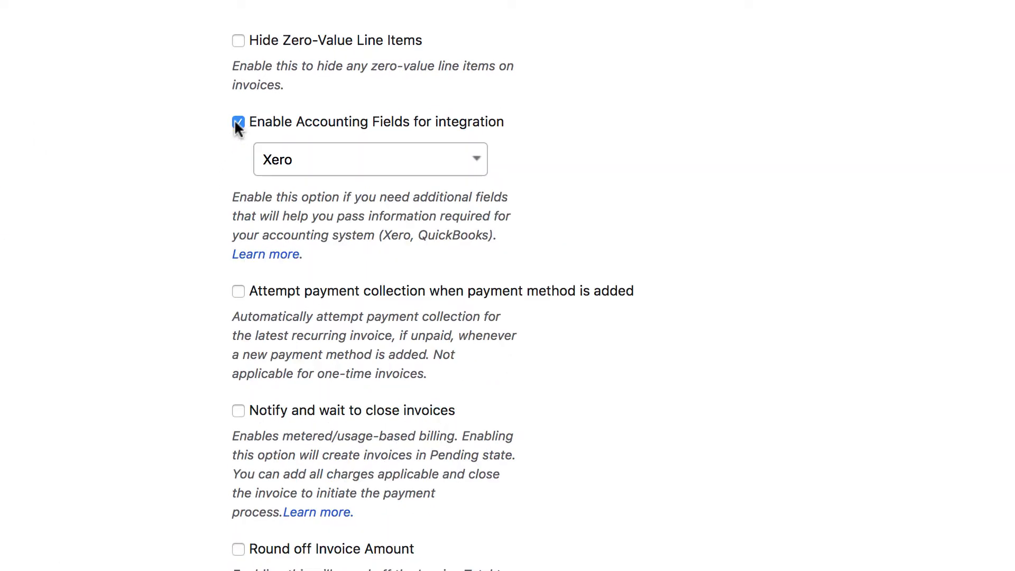
left_click(370, 160)
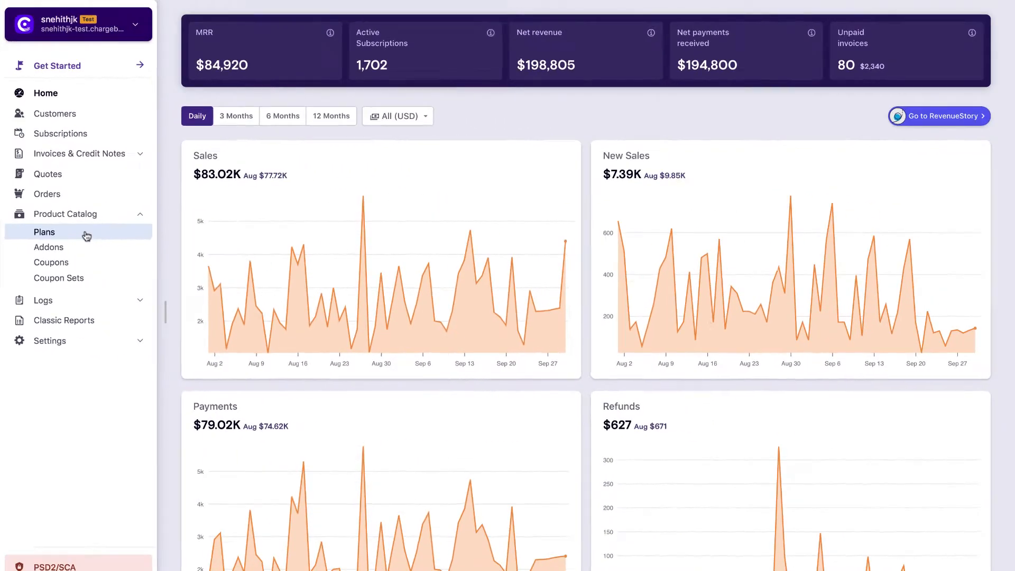
- Review the Grow plan's Xero accounting information fields, then head to Third-party Integrations
left_click(44, 232)
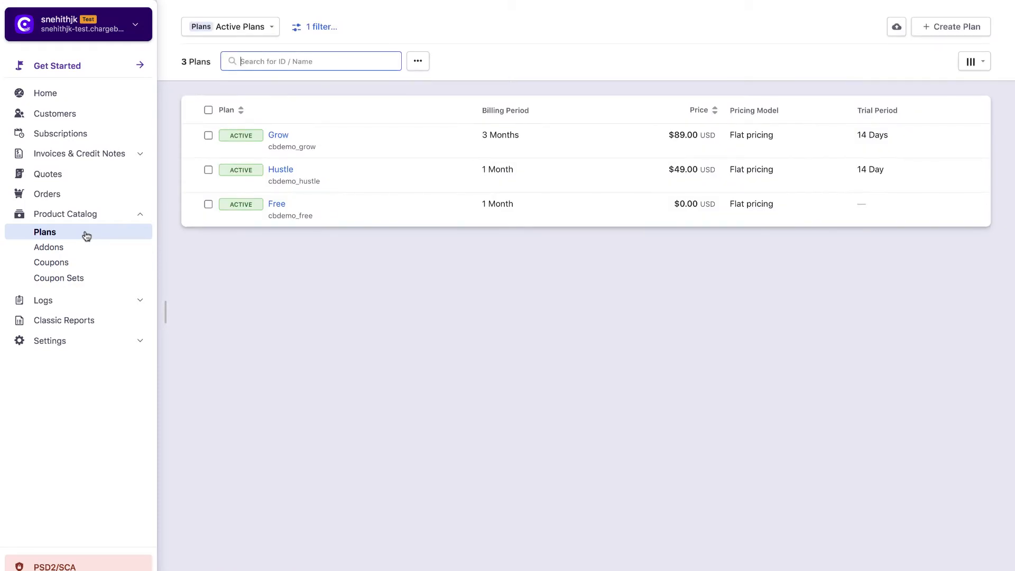
left_click(278, 135)
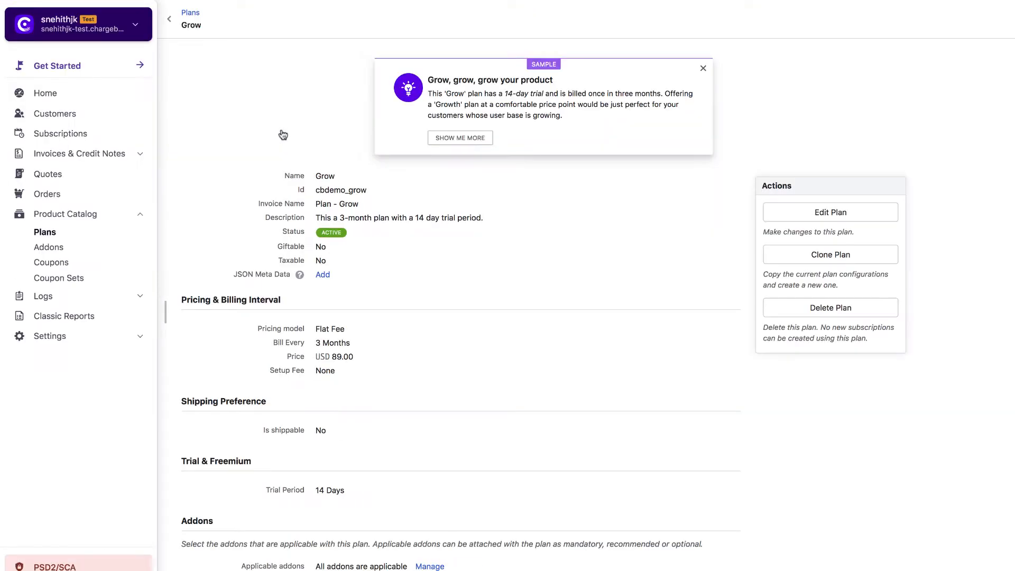
left_click(831, 212)
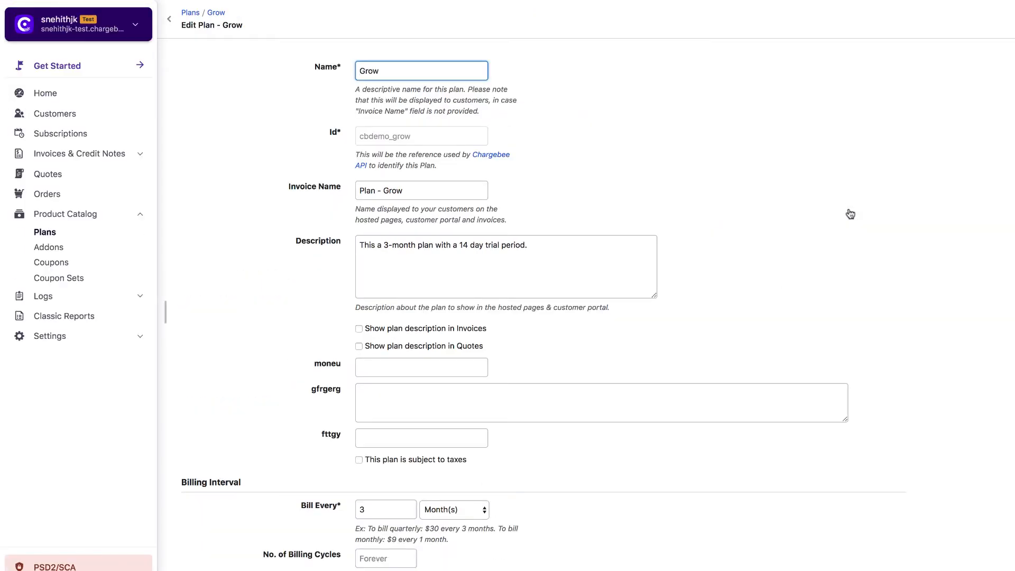
scroll("down", 3)
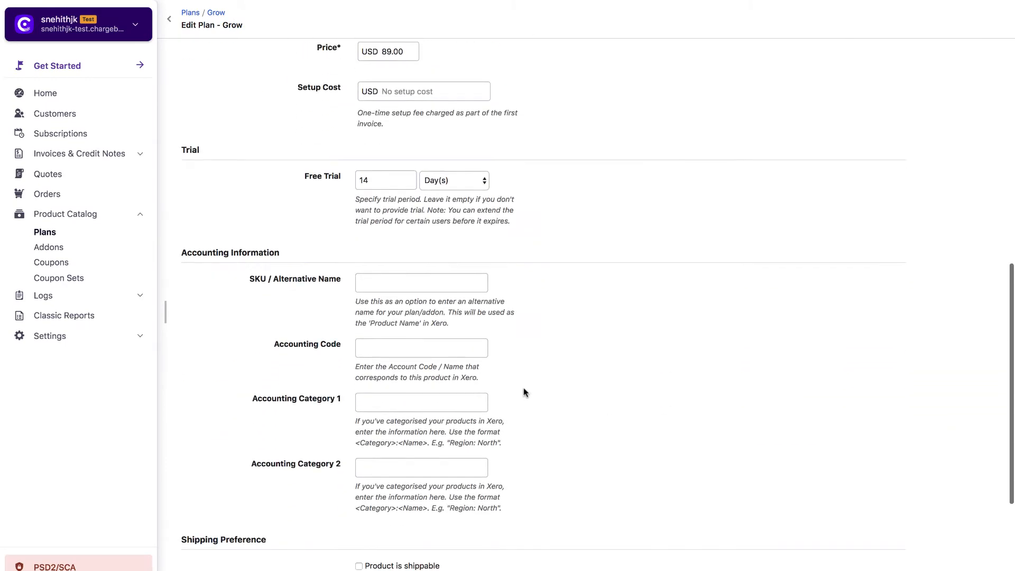
left_click(421, 282)
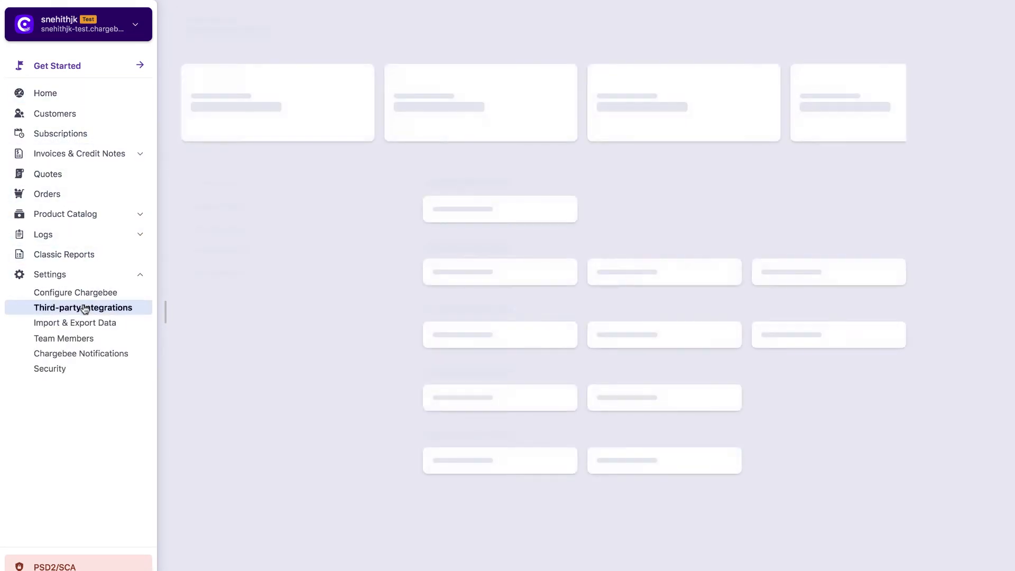
- Start the Xero connection from the Accounting integrations, reaching the accounting codes step
left_click(83, 307)
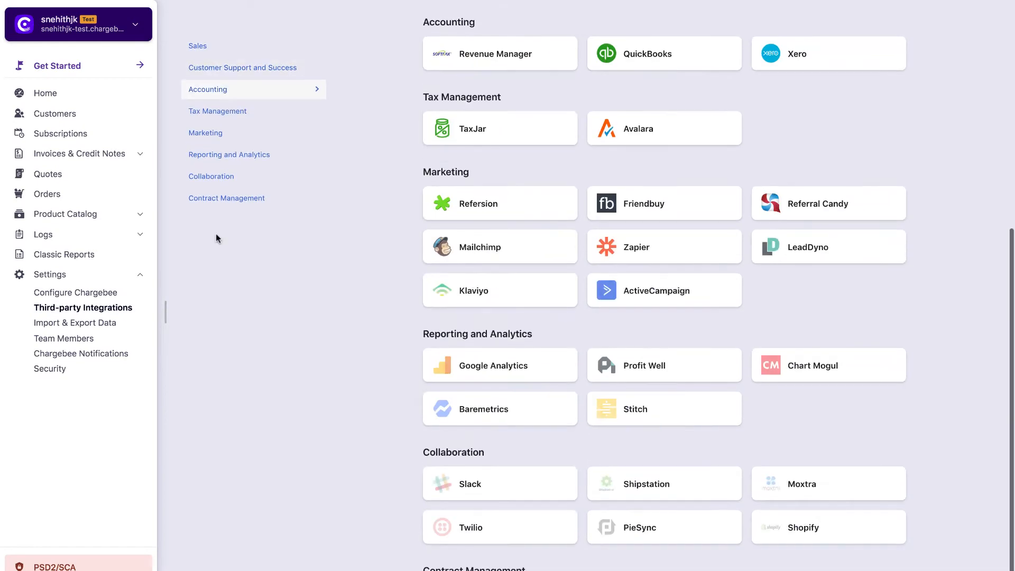
mouse_move(827, 58)
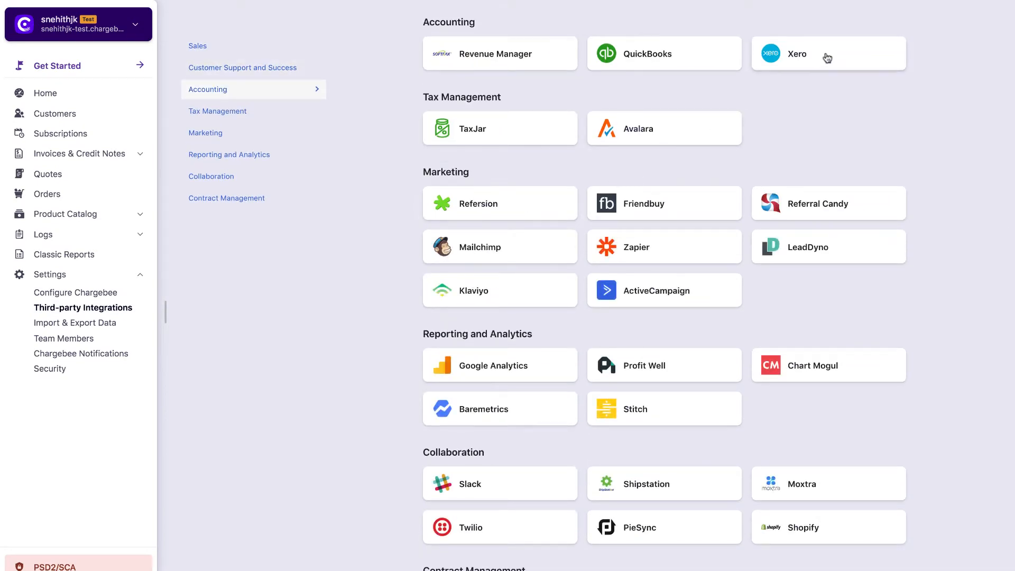
left_click(827, 53)
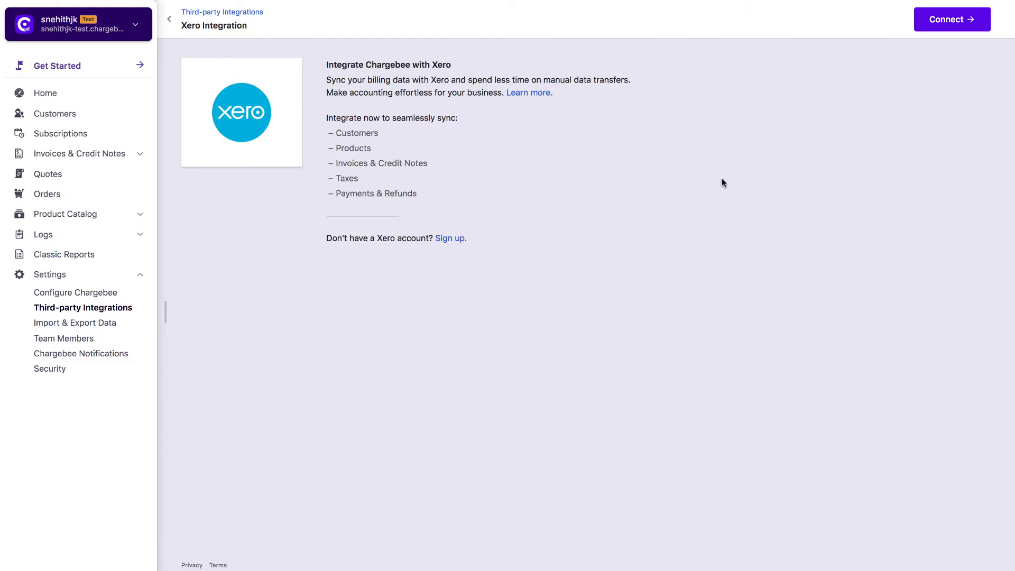
mouse_move(450, 238)
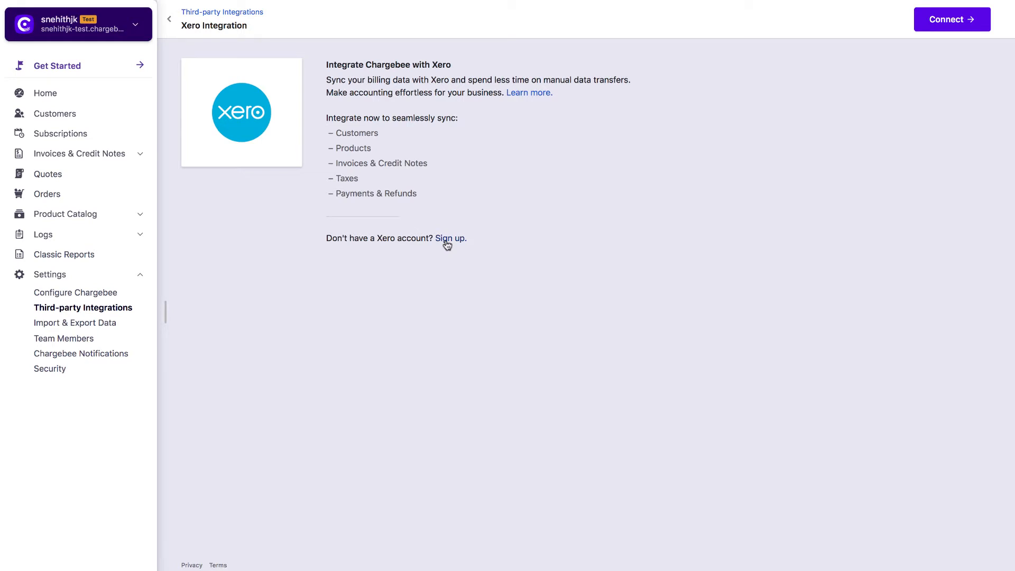
left_click(950, 19)
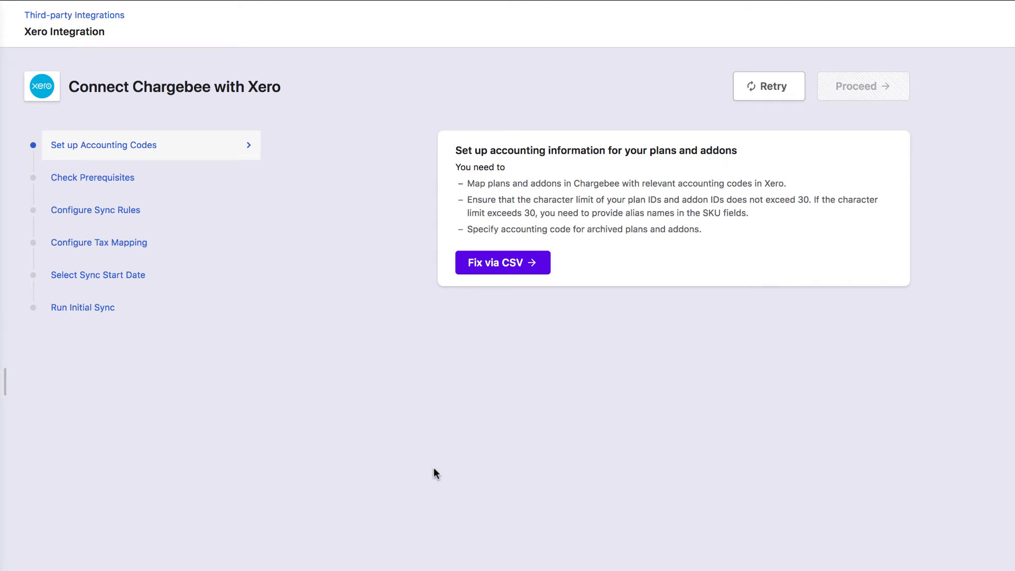
mouse_move(539, 275)
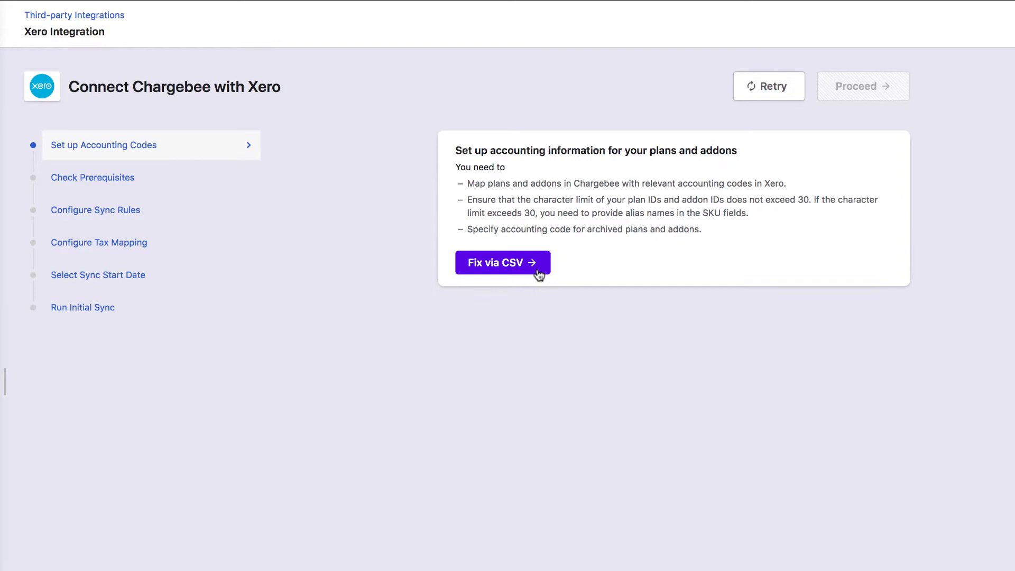
- Fix plan and addon accounting codes via the mapped CSV upload and proceed to prerequisite checks
left_click(501, 262)
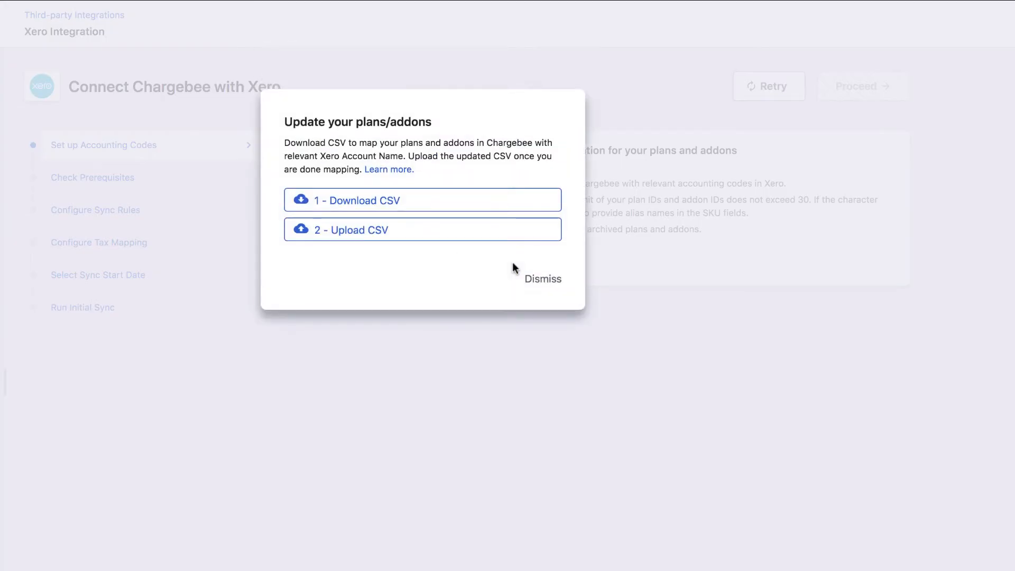
mouse_move(433, 210)
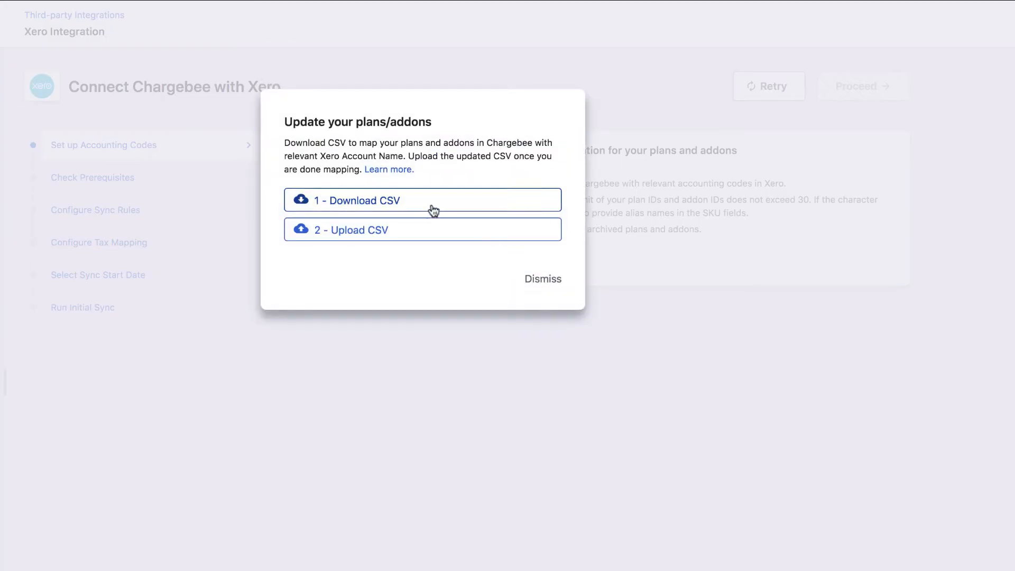
mouse_move(426, 235)
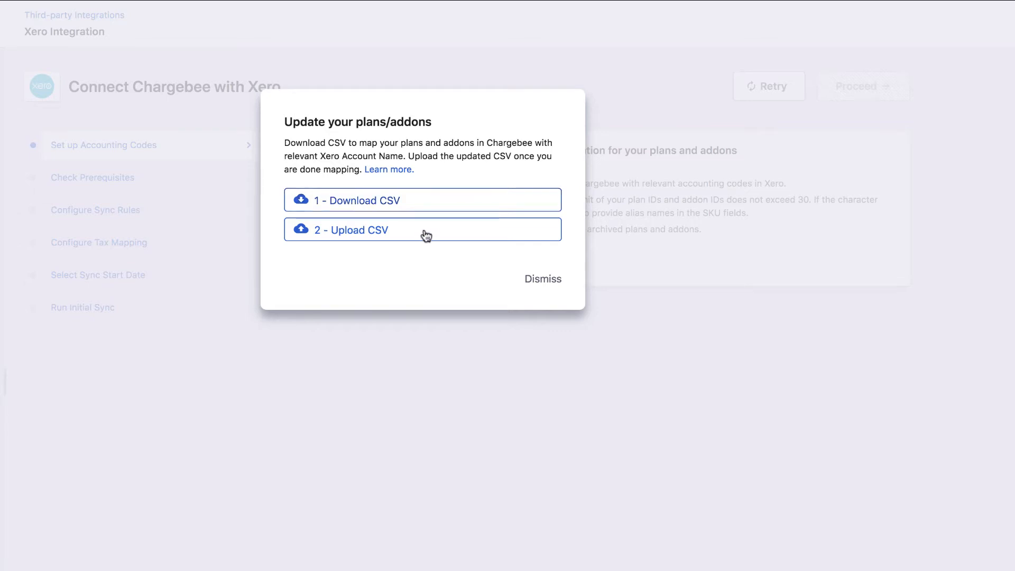
left_click(542, 278)
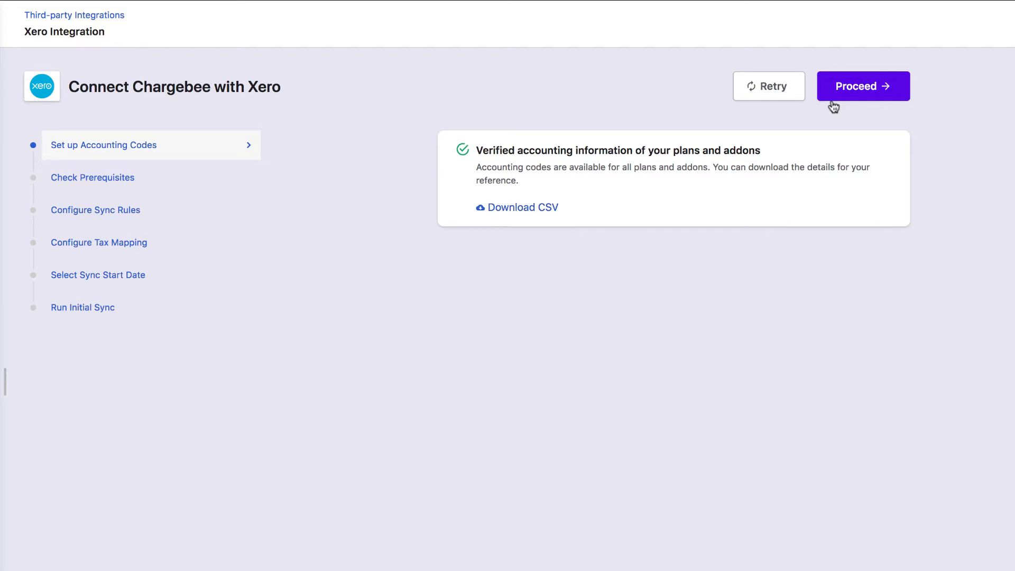
left_click(863, 85)
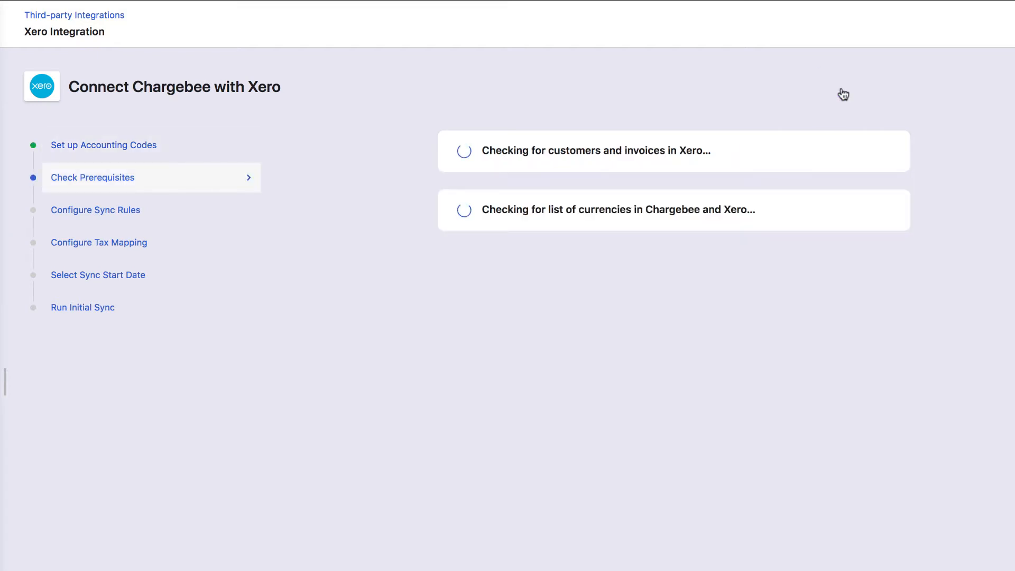
mouse_move(671, 260)
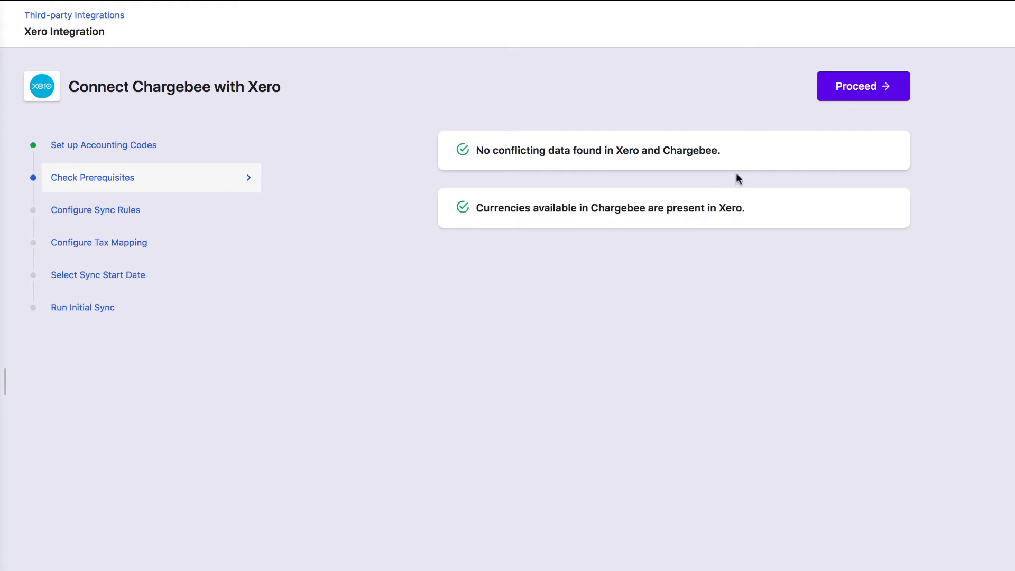
- Pass the conflicting-data and currency checks and proceed to sync rules
left_click(863, 86)
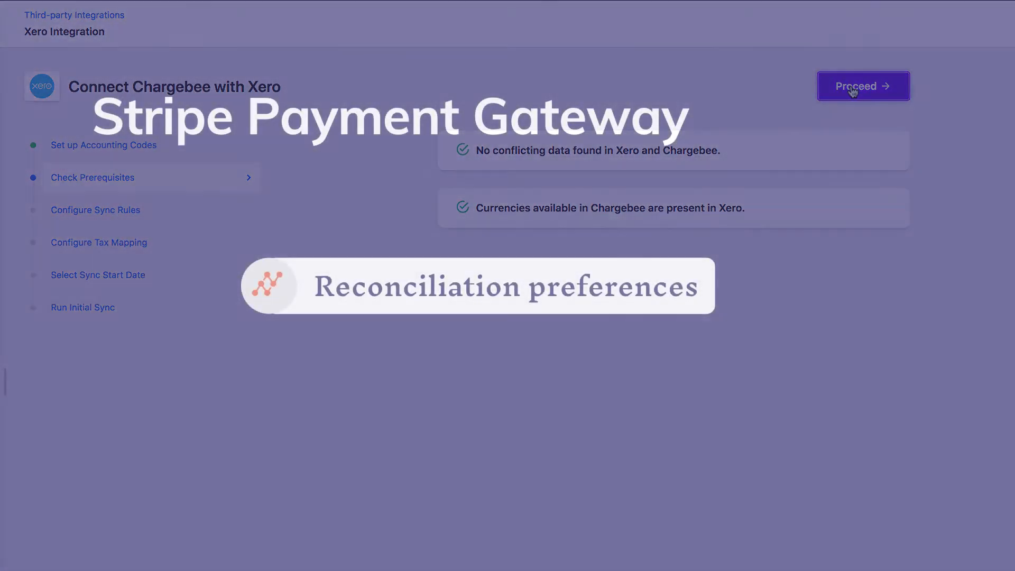
left_click(863, 85)
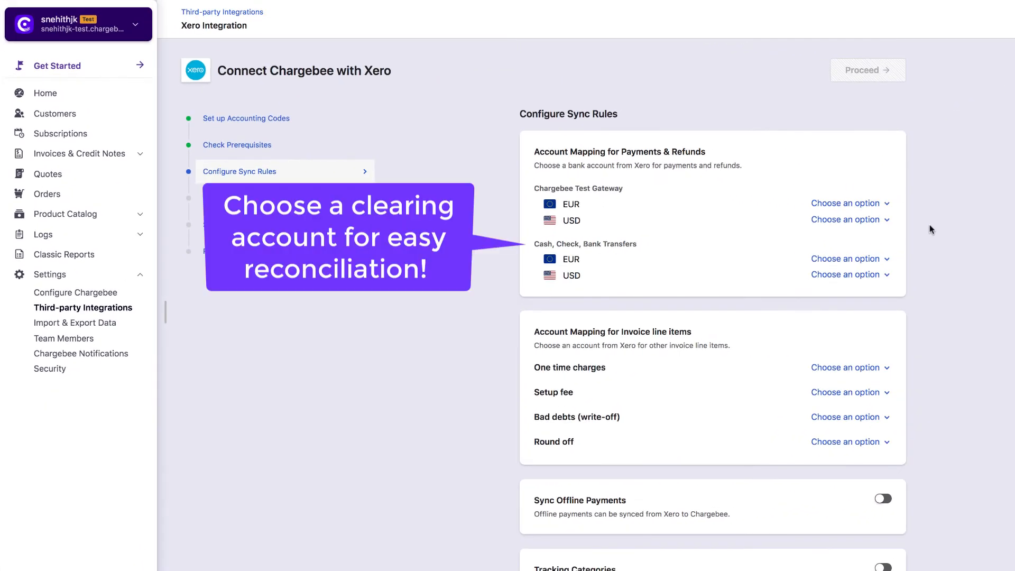
mouse_move(866, 213)
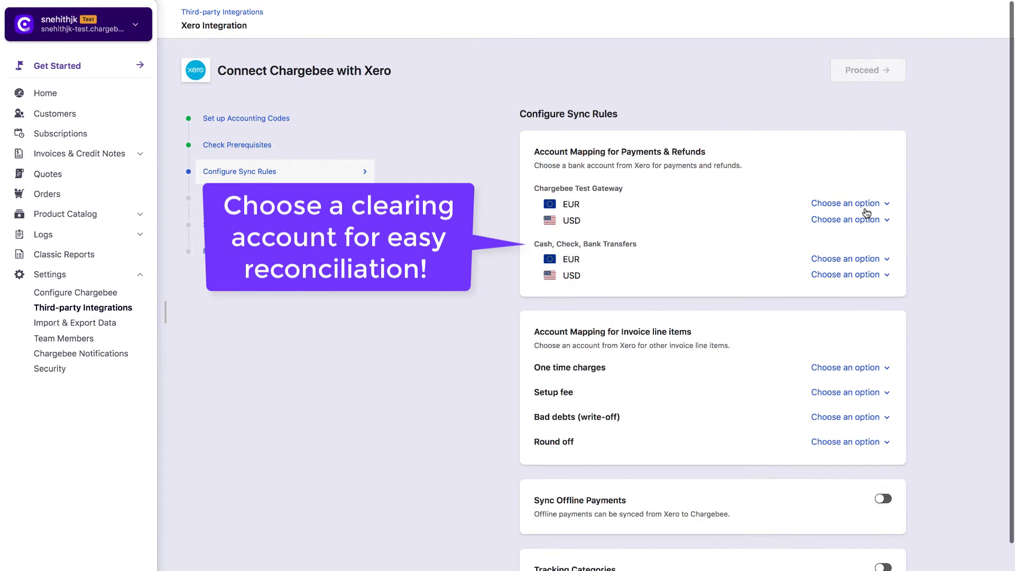
- Map gateway EUR payments to 6040 - Bank Service Charges, one-time charges to 4000 - Sales, Round off to 2600 - Rounding
left_click(850, 203)
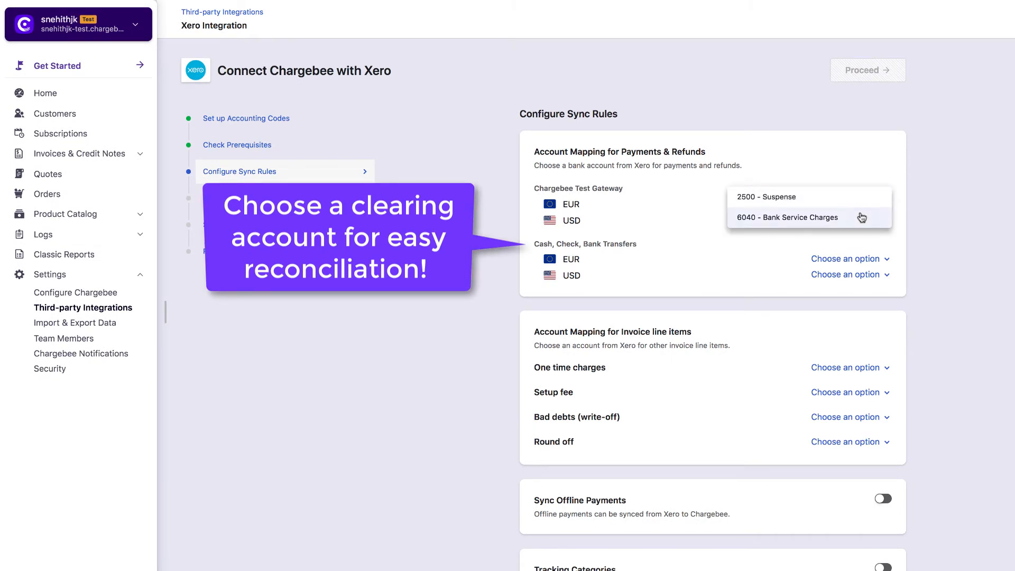
left_click(786, 217)
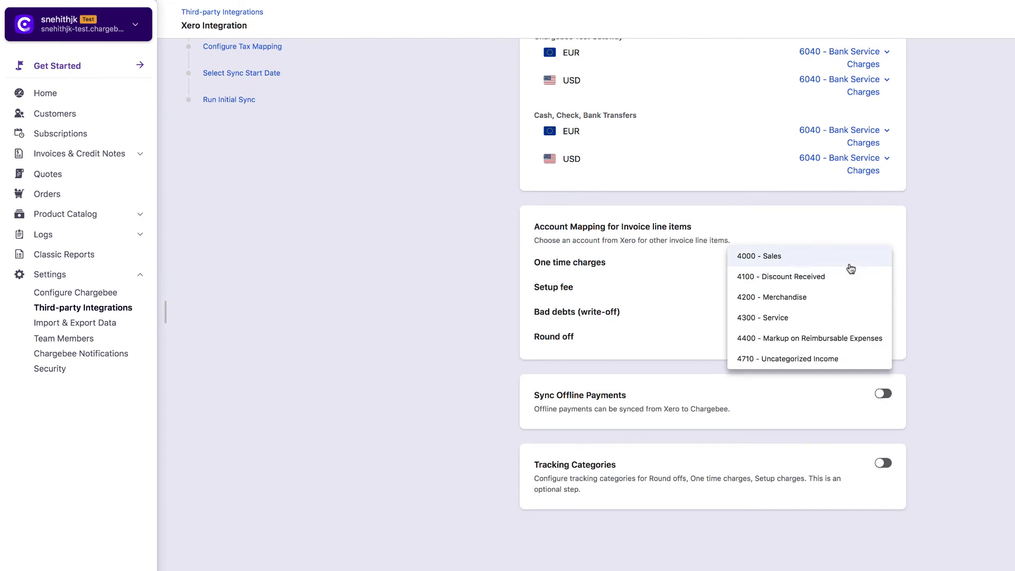
left_click(759, 256)
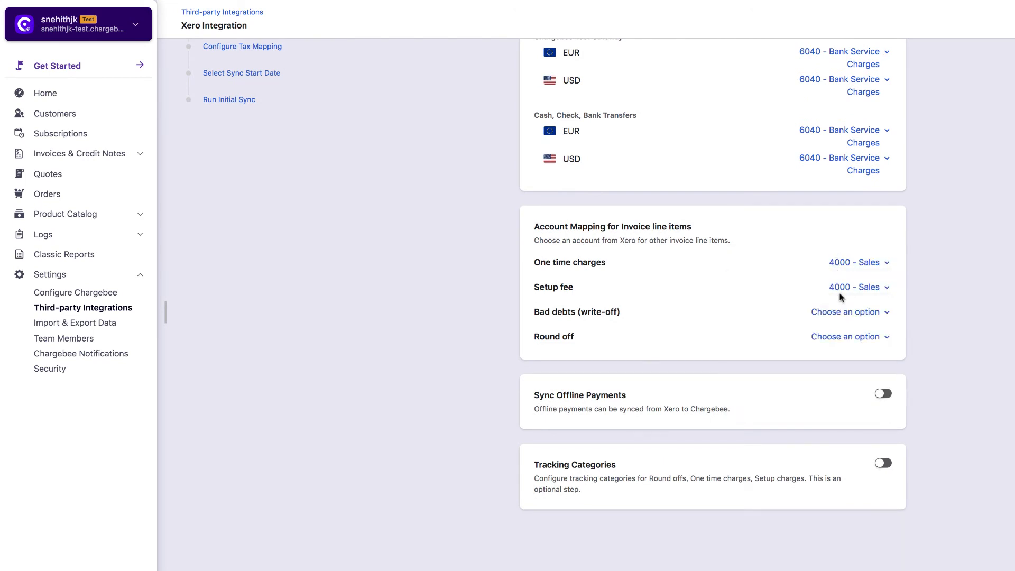
left_click(847, 311)
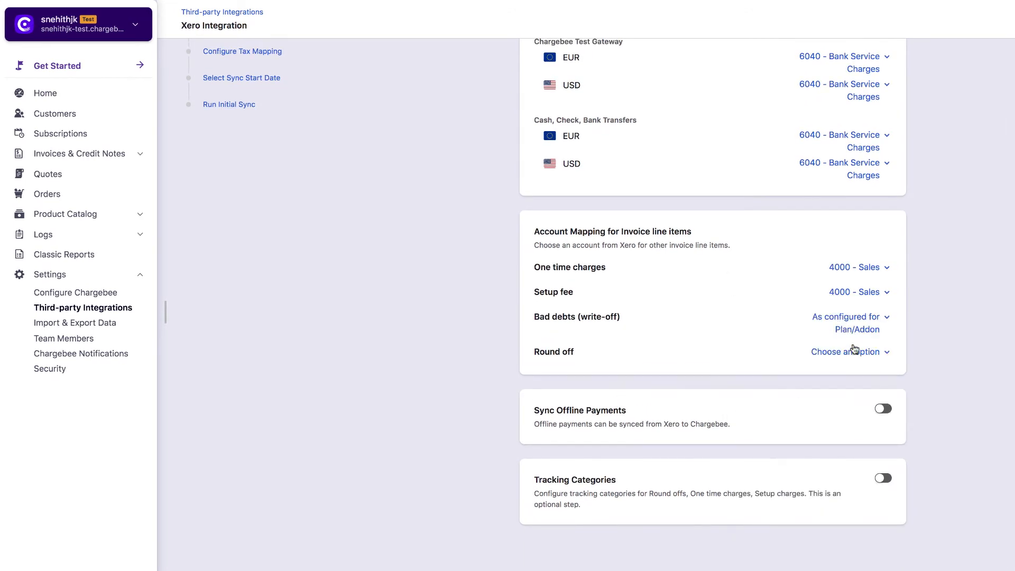
left_click(849, 351)
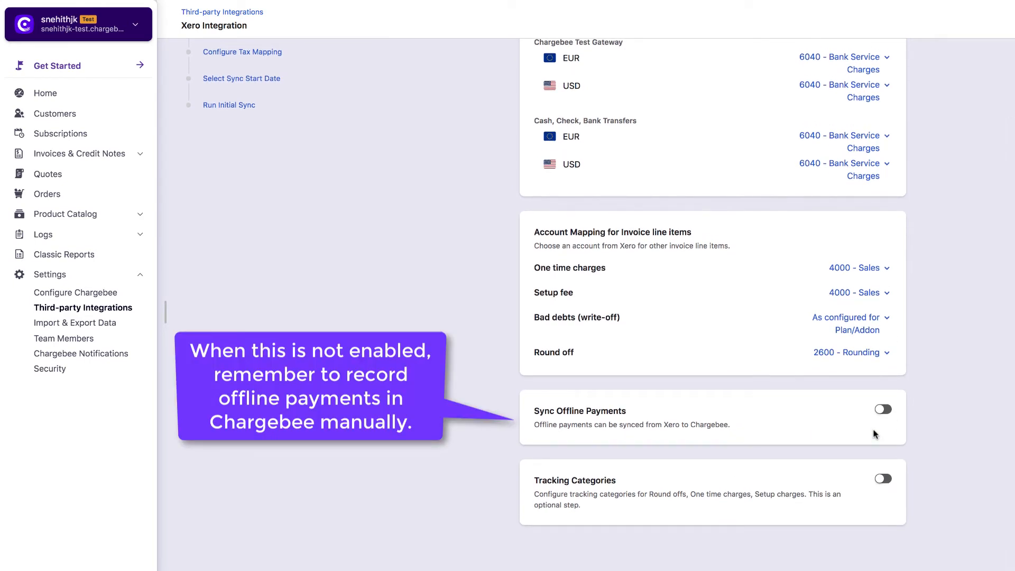
- Turn on Sync Offline Payments and Tracking Categories for the Xero integration
left_click(883, 409)
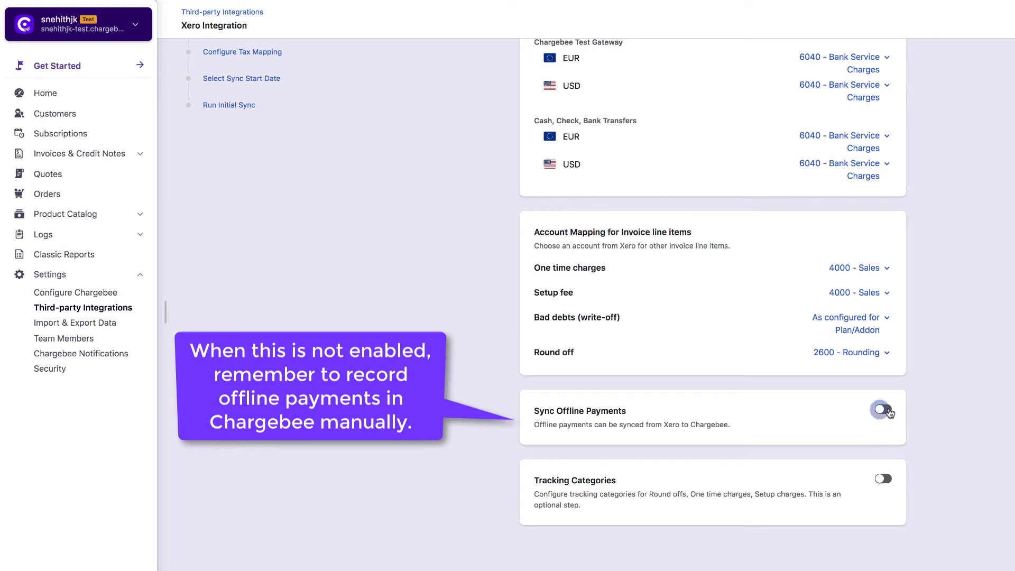
left_click(883, 411)
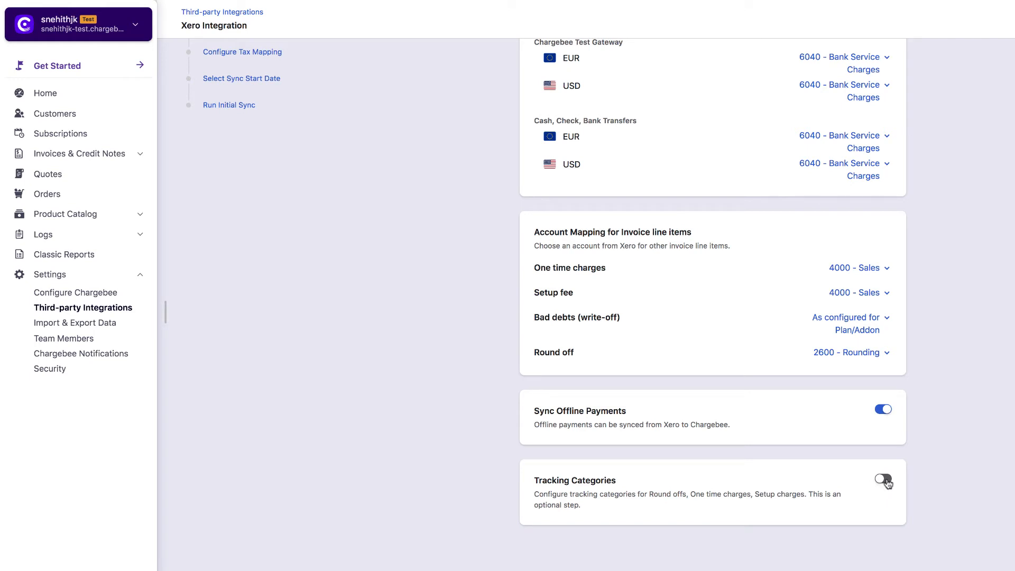
left_click(883, 480)
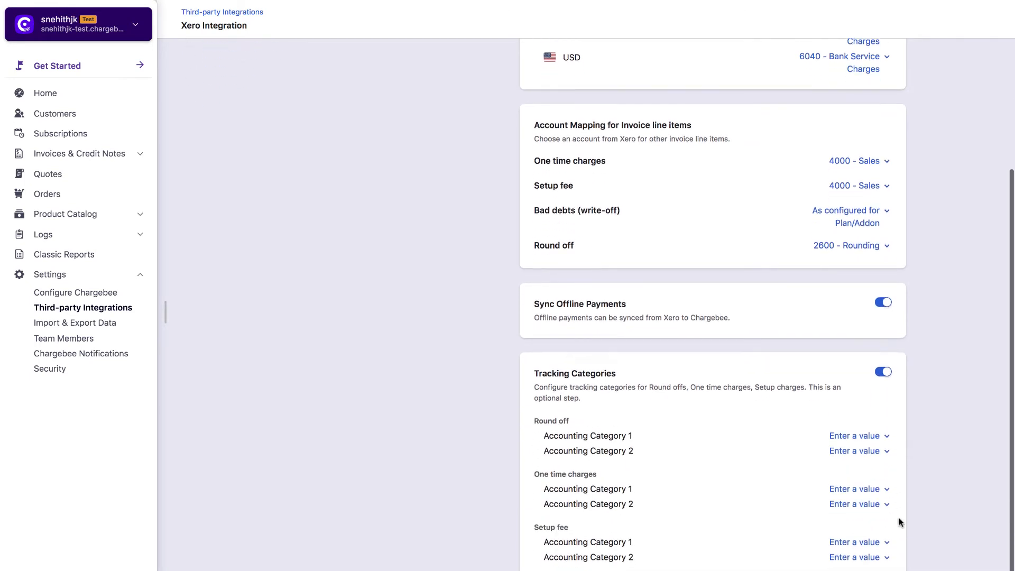
scroll("up", 3)
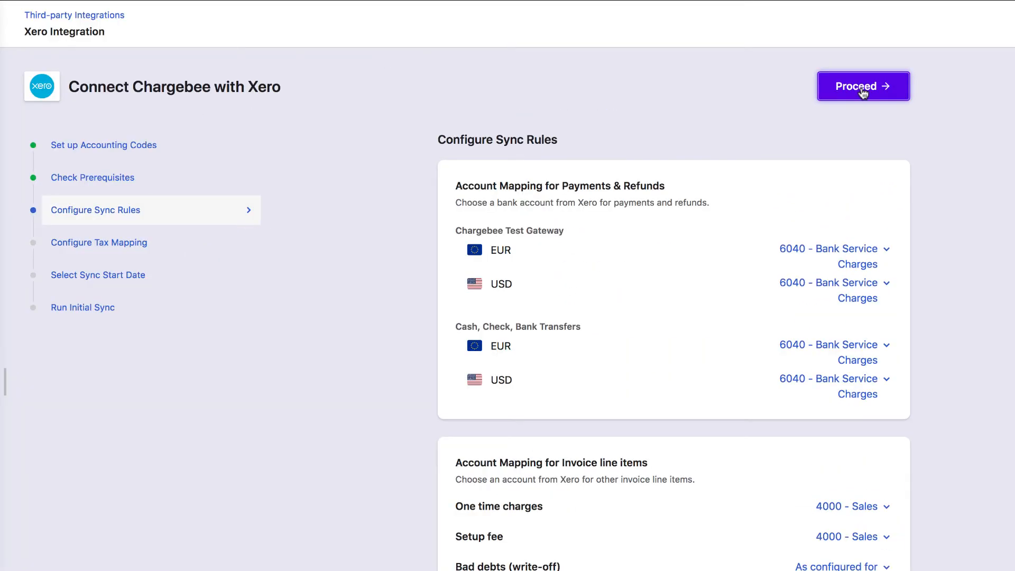
- Save the sync rules and review the default United States tax mapping fields
left_click(863, 86)
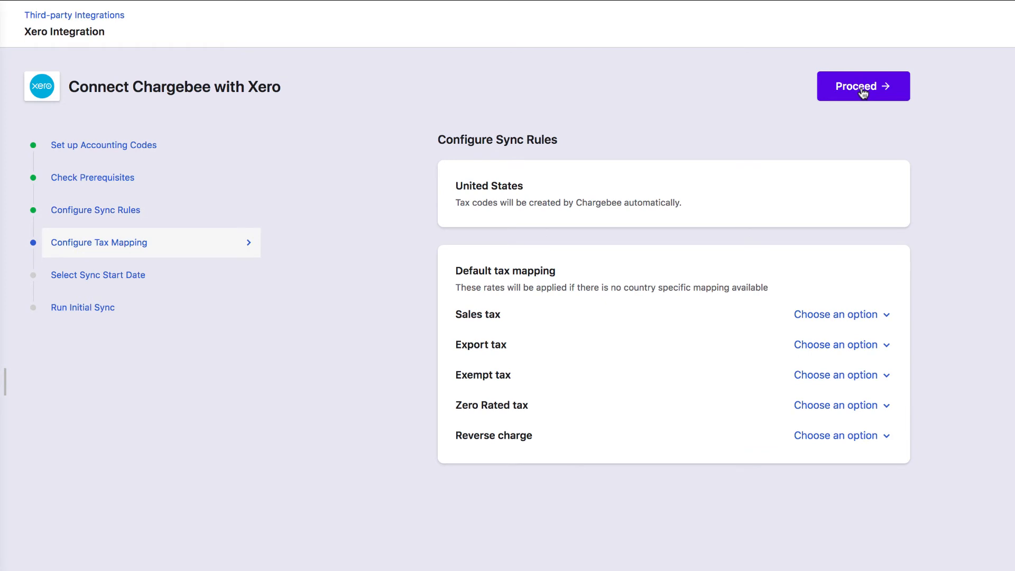
mouse_move(724, 199)
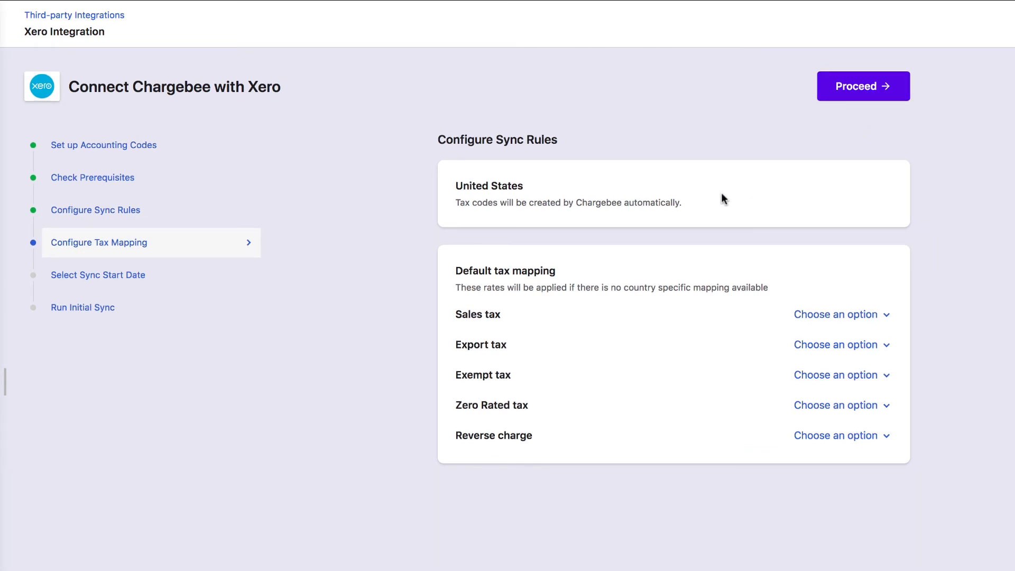
mouse_move(809, 224)
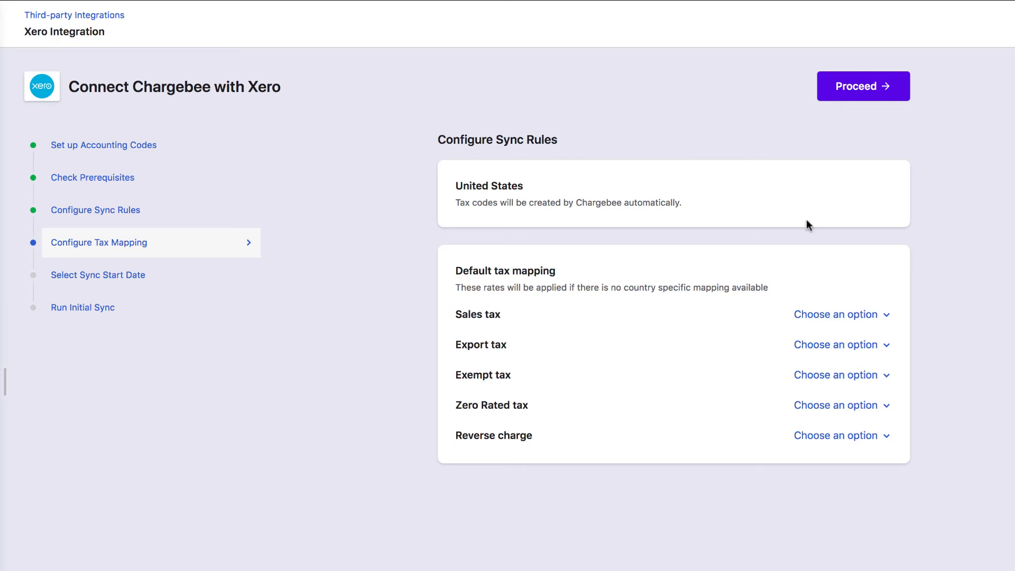
left_click(838, 314)
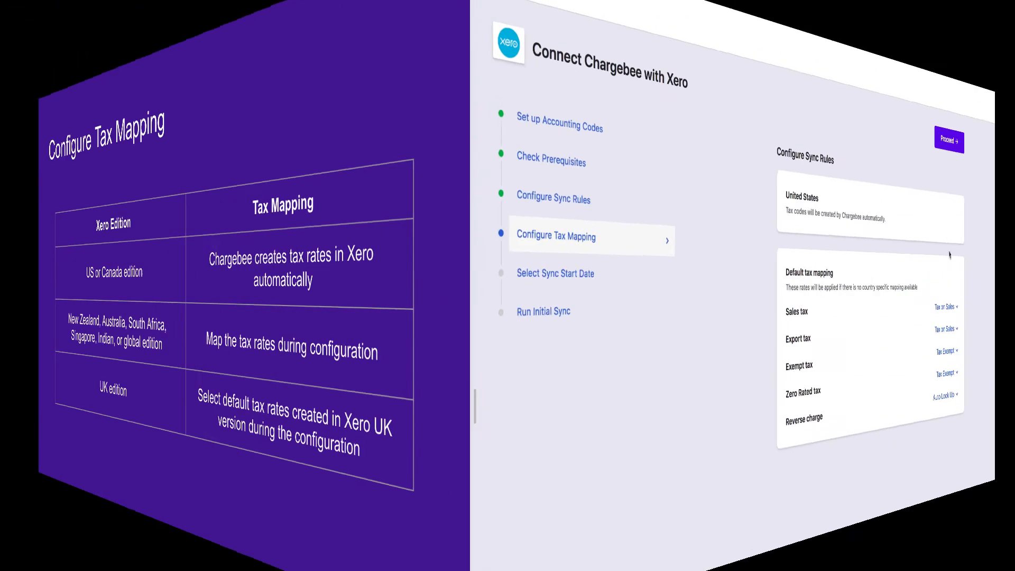
- Set invoices to sync from the specific date 2020-09-01
left_click(948, 141)
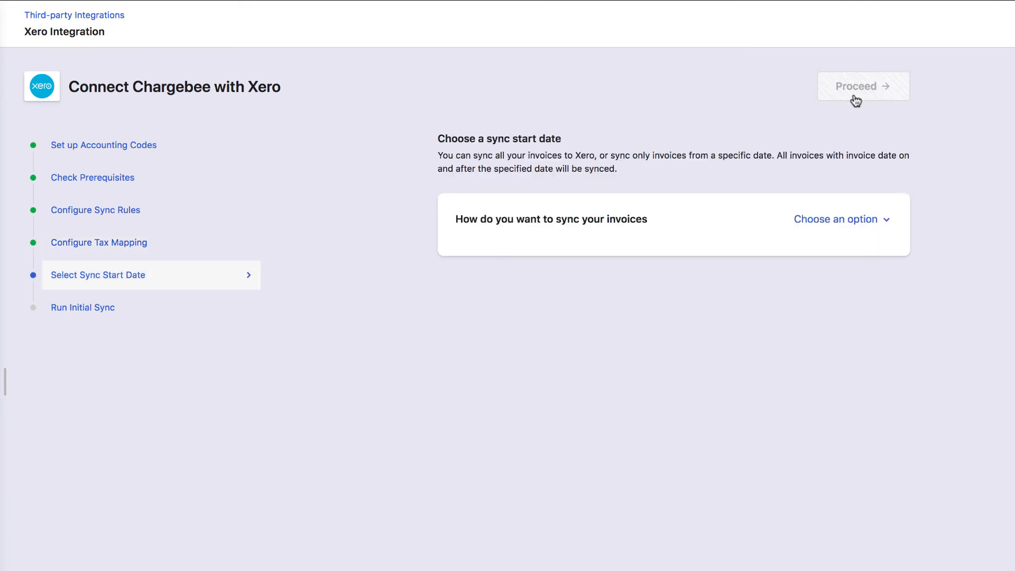
mouse_move(853, 232)
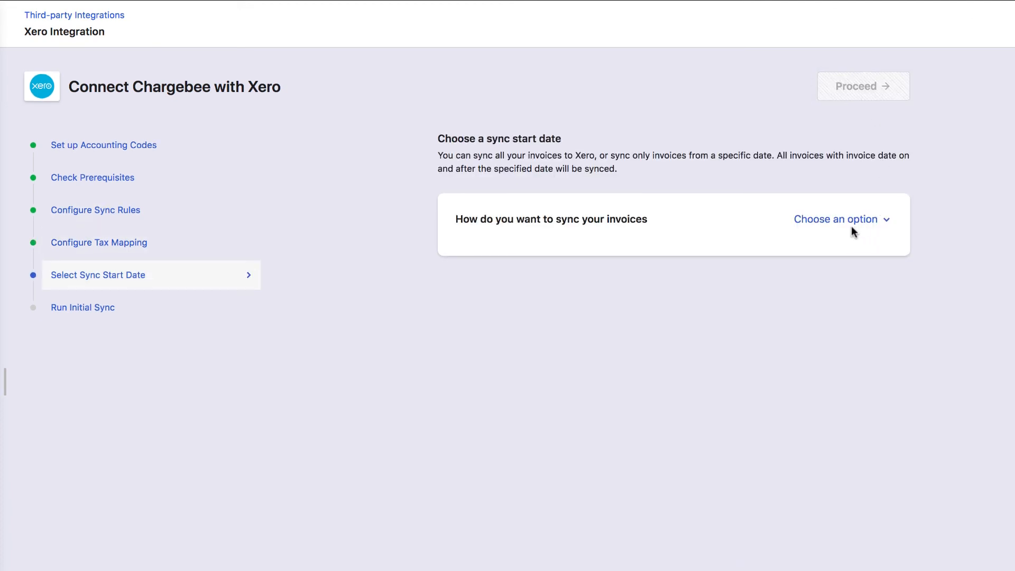
left_click(838, 219)
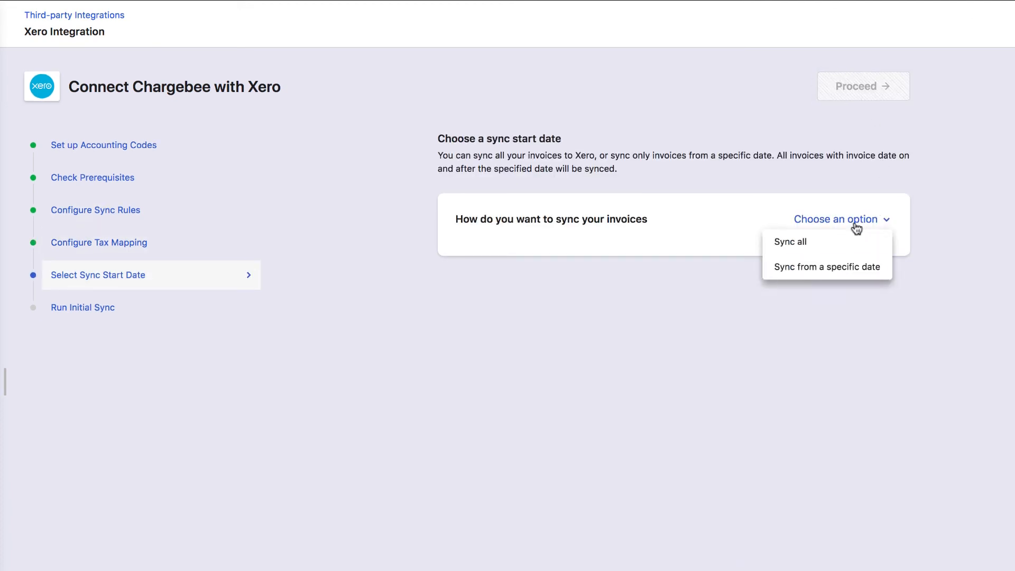
mouse_move(841, 241)
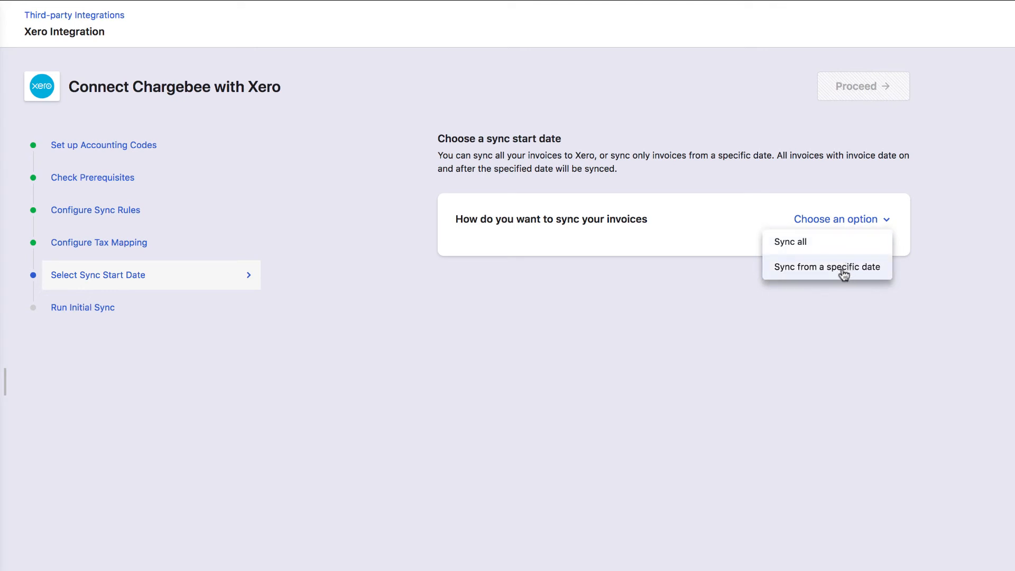
left_click(827, 266)
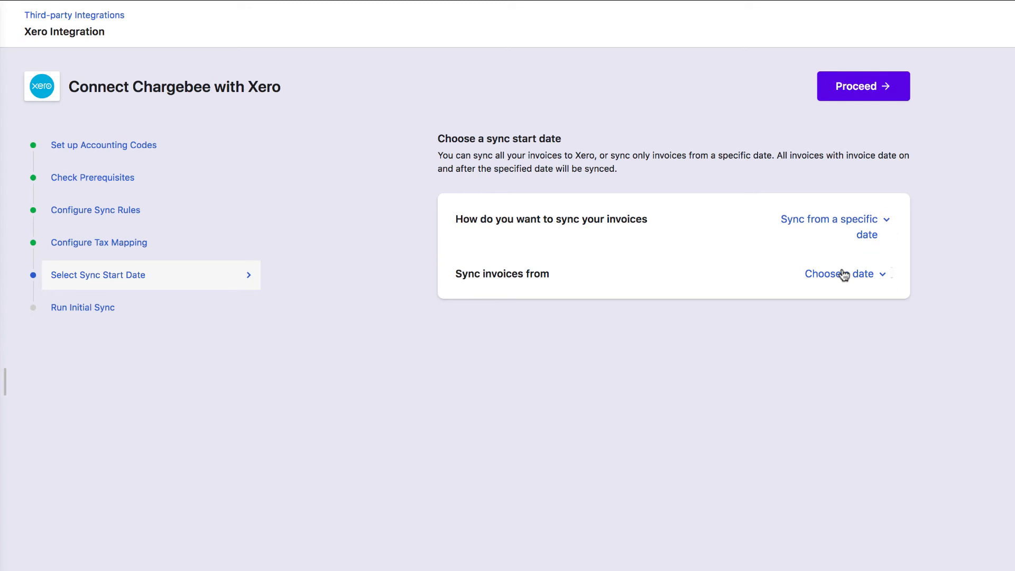
left_click(841, 273)
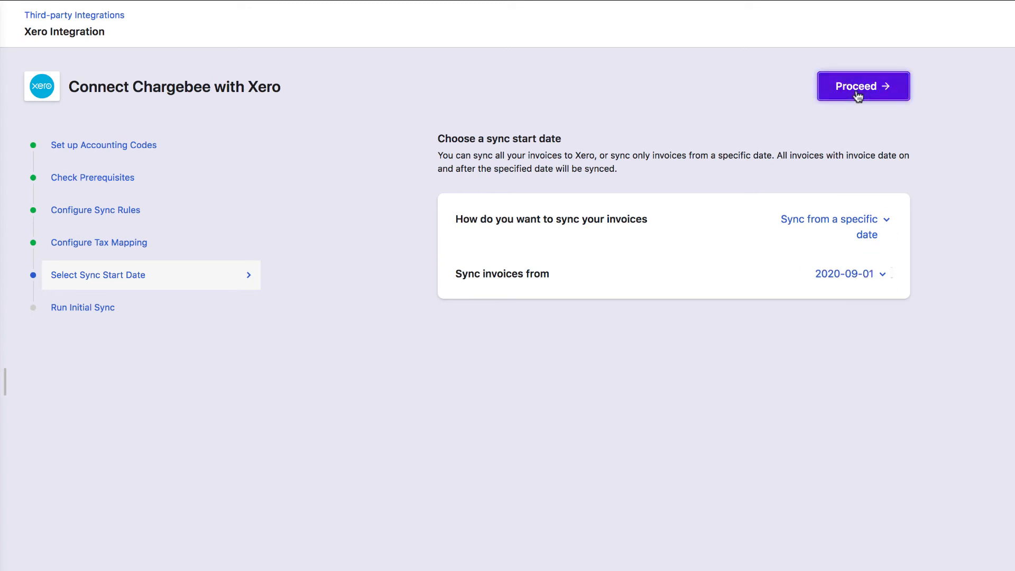
- Confirm the start date and run the initial sync, pushing invoices 446 and 445 to Xero
left_click(862, 86)
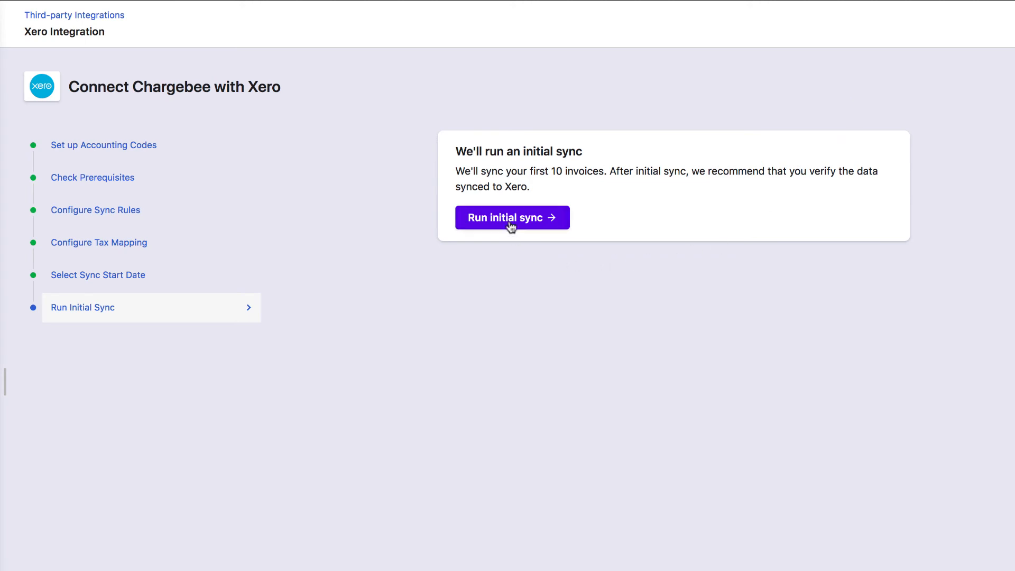
left_click(512, 217)
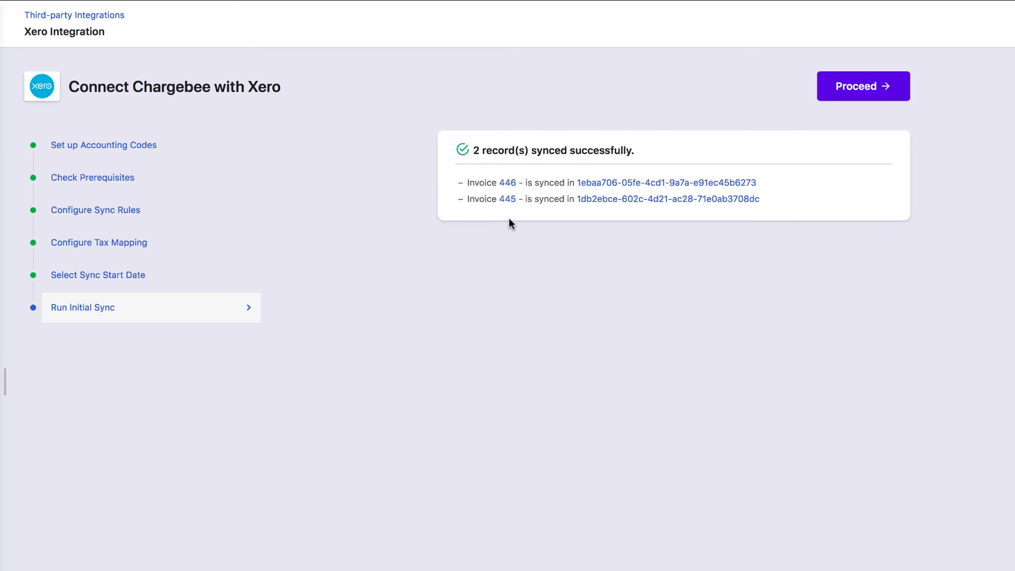
mouse_move(525, 234)
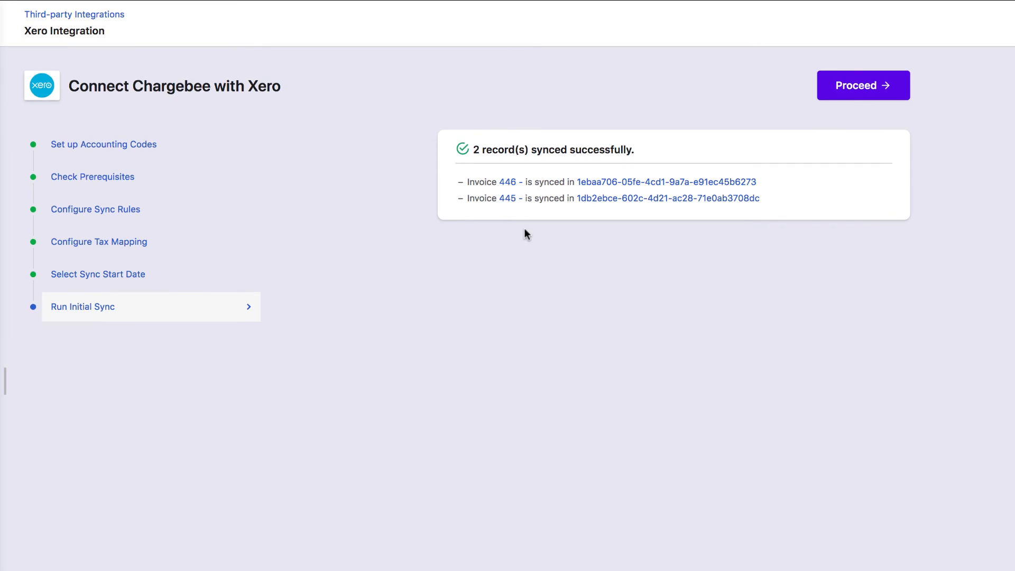
mouse_move(862, 89)
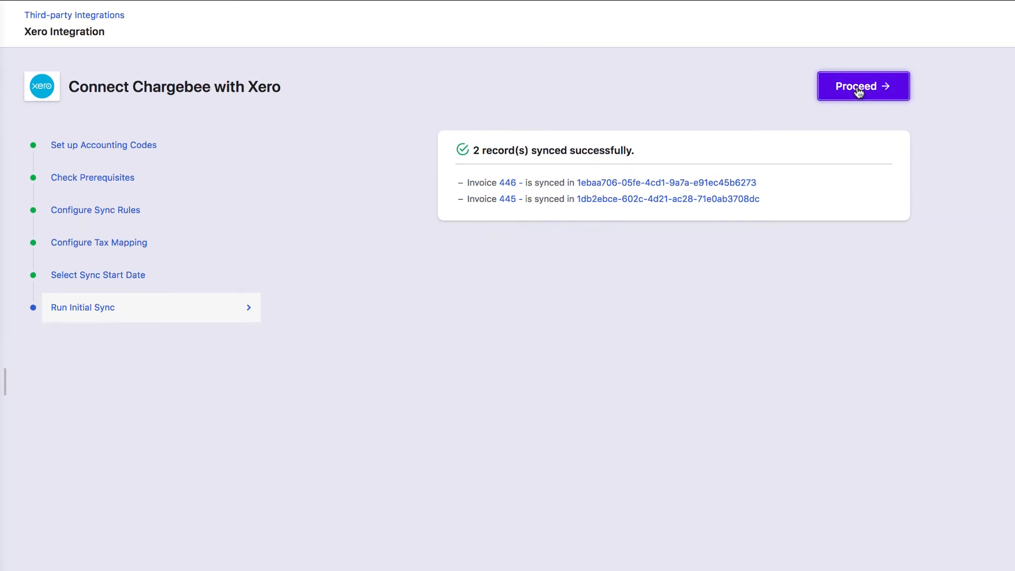
- Finish the Xero setup and enable auto sync every 24 hours
left_click(863, 86)
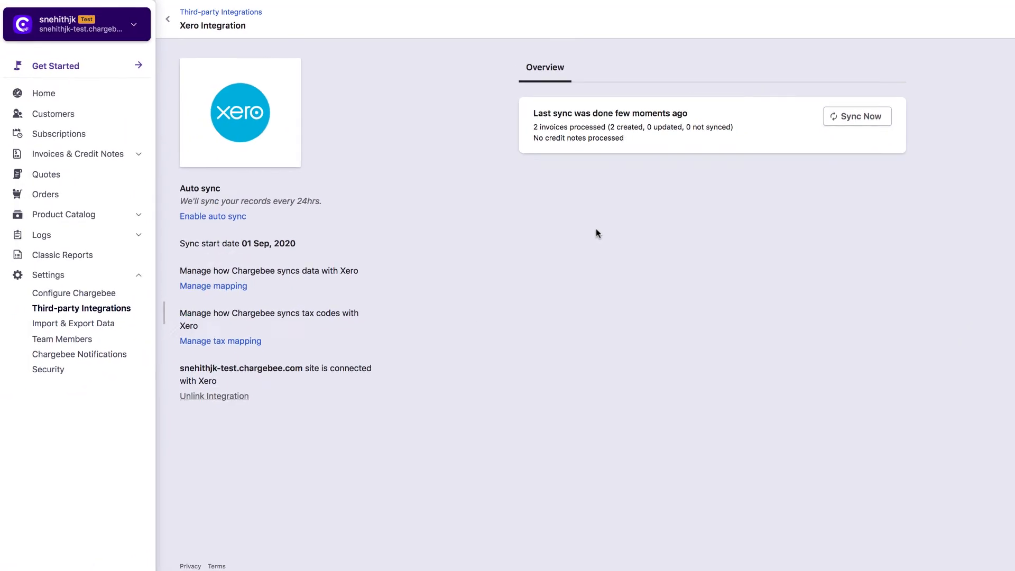
mouse_move(74, 292)
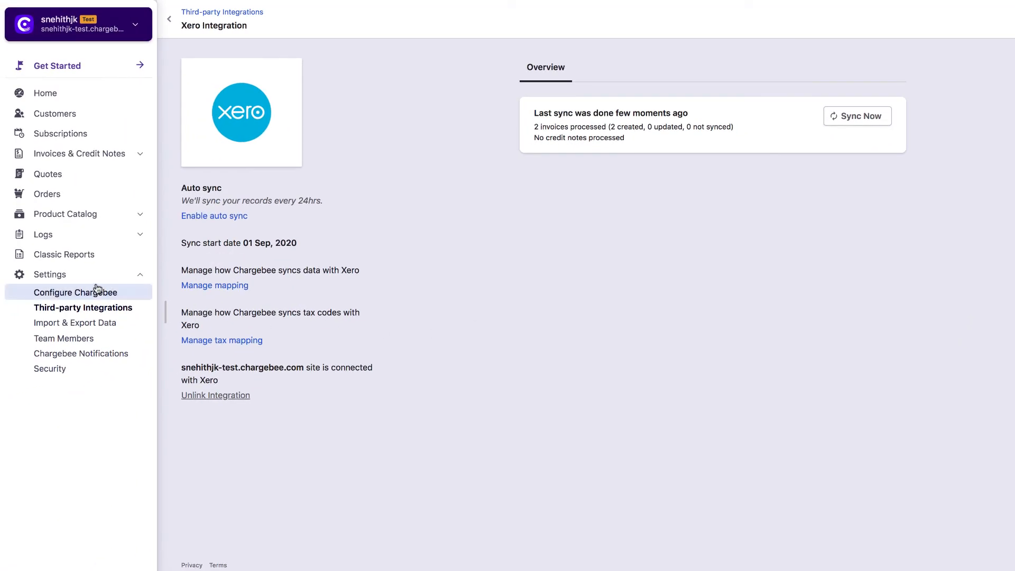
mouse_move(96, 303)
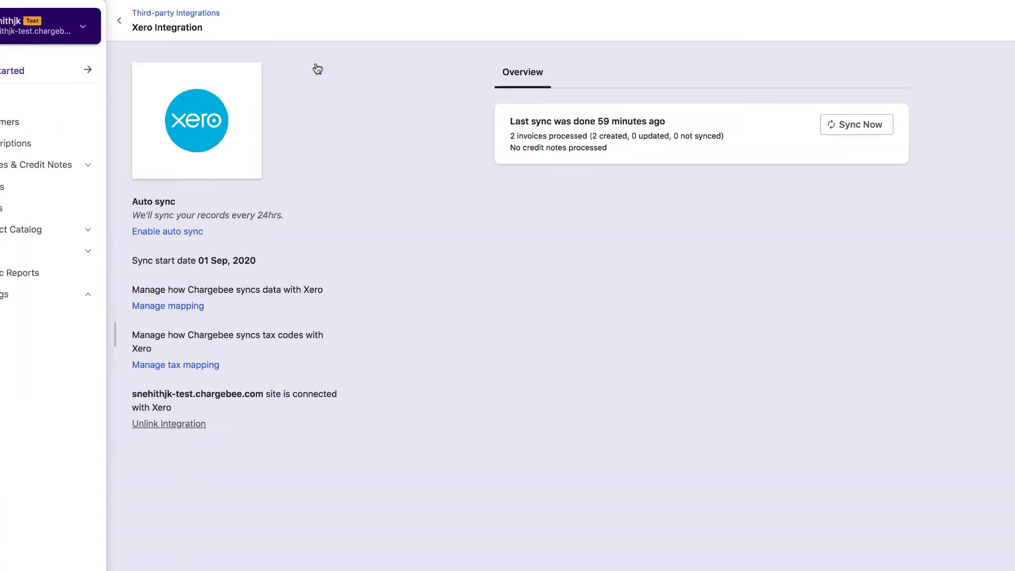
left_click(856, 125)
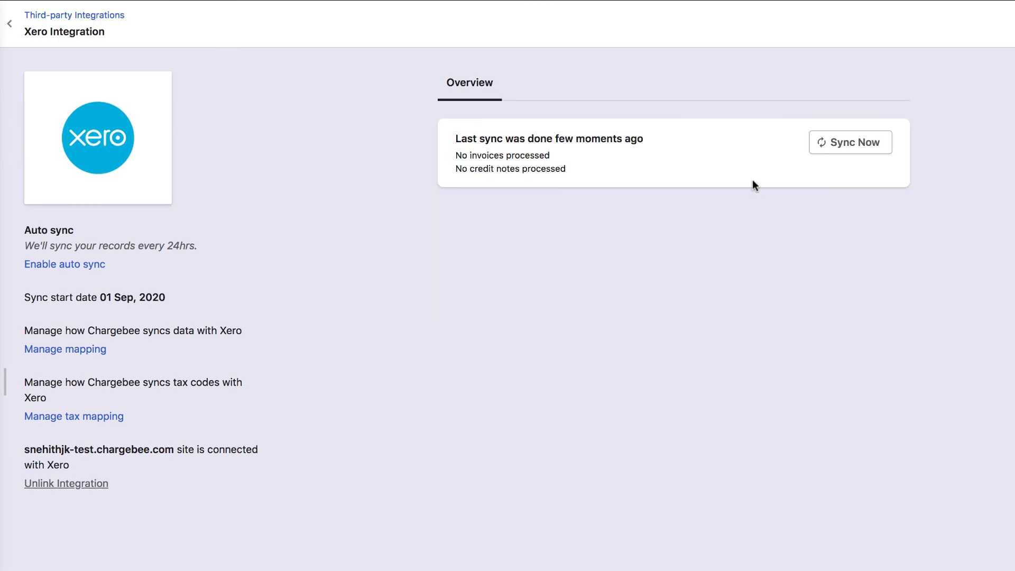
mouse_move(79, 266)
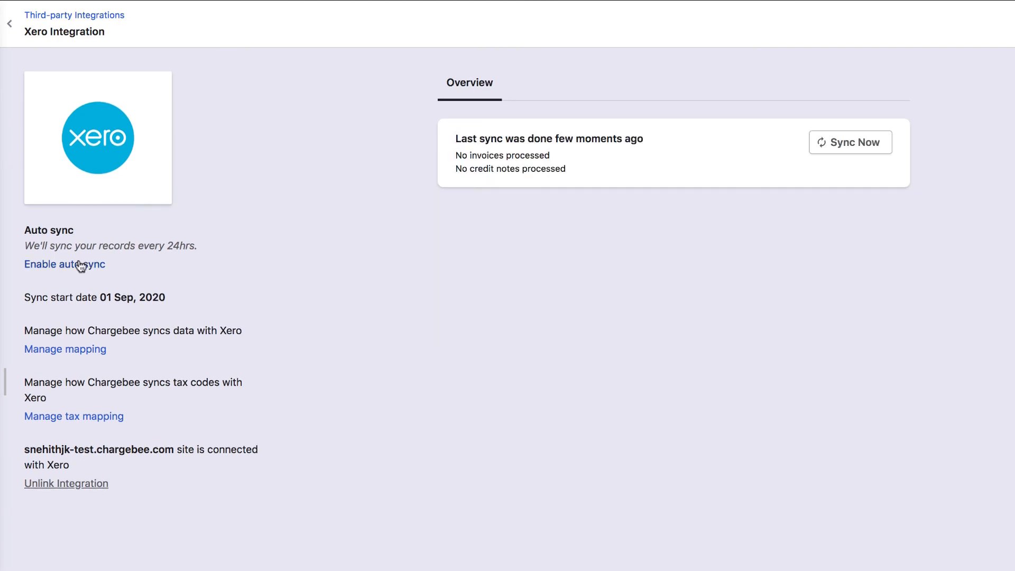
left_click(65, 264)
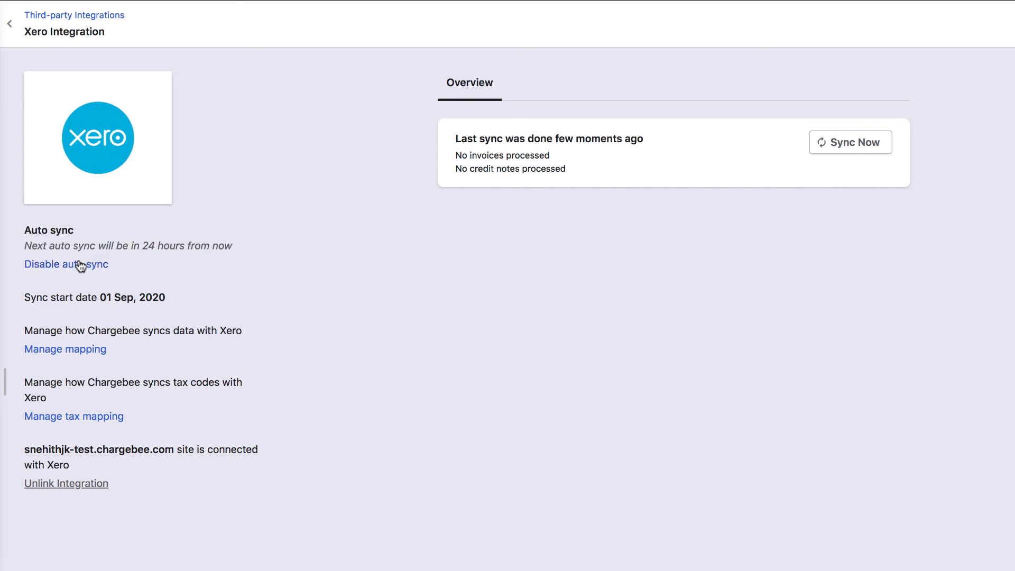
mouse_move(116, 358)
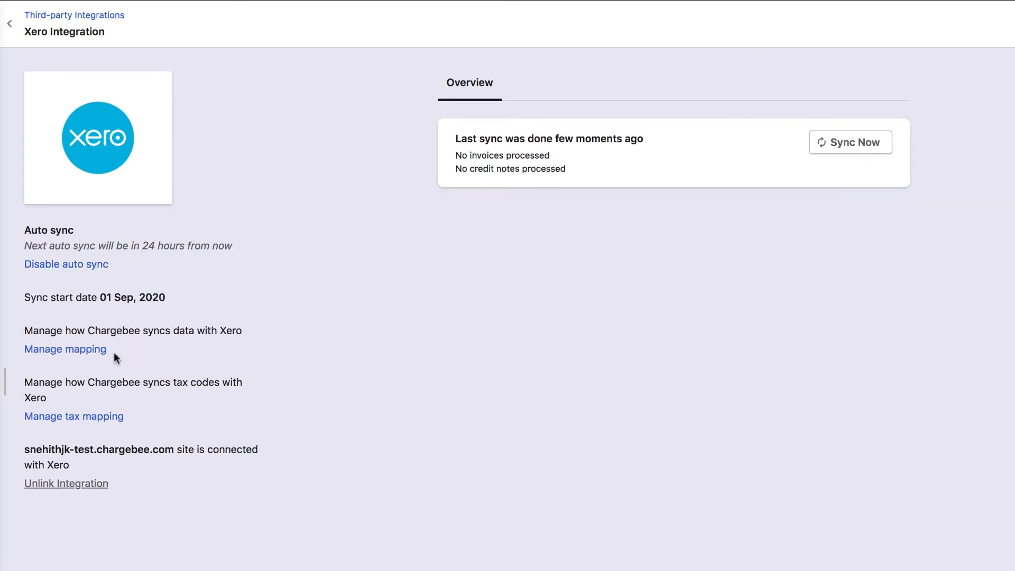